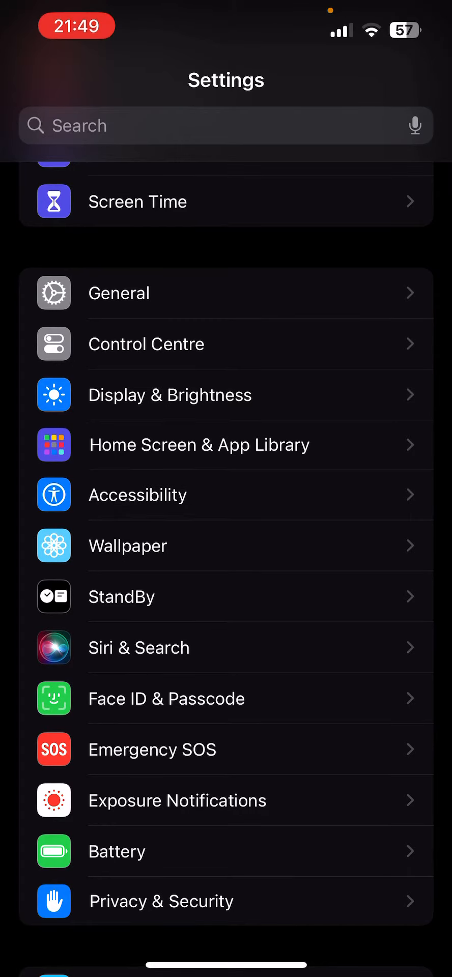
# Step: Go to Accessibility, then Switch Control
pyautogui.click(138, 494)
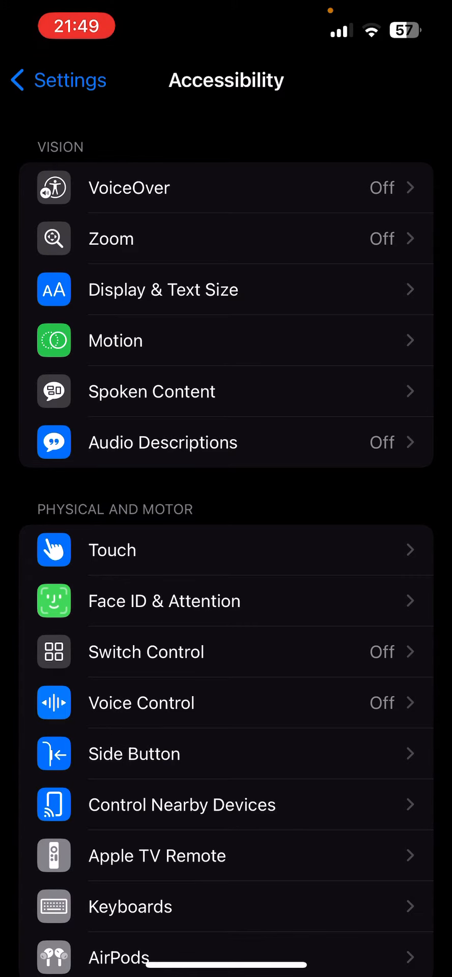
pyautogui.click(146, 652)
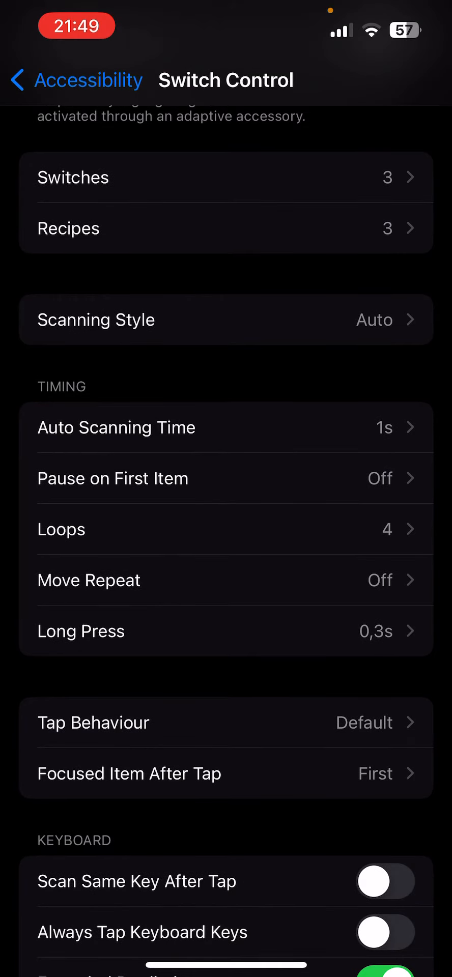
# Step: Add a new external keyboard switch and begin naming it "E"
pyautogui.click(80, 631)
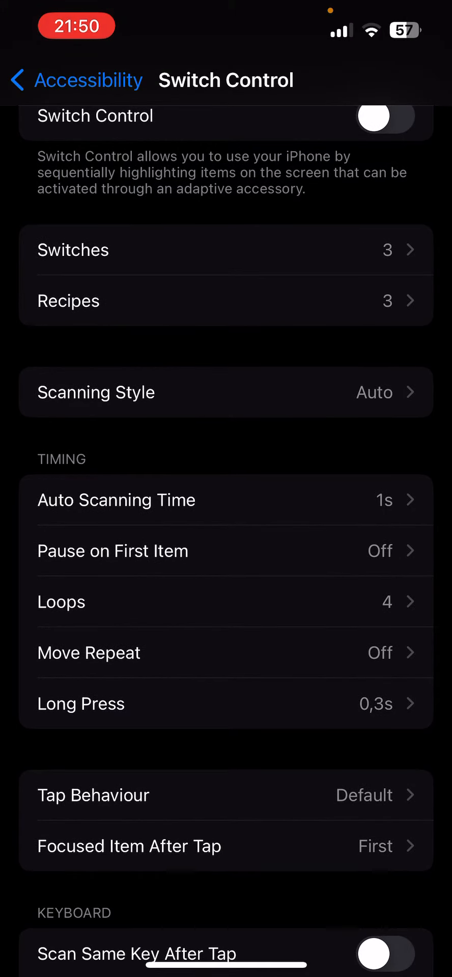
pyautogui.scroll(-3)
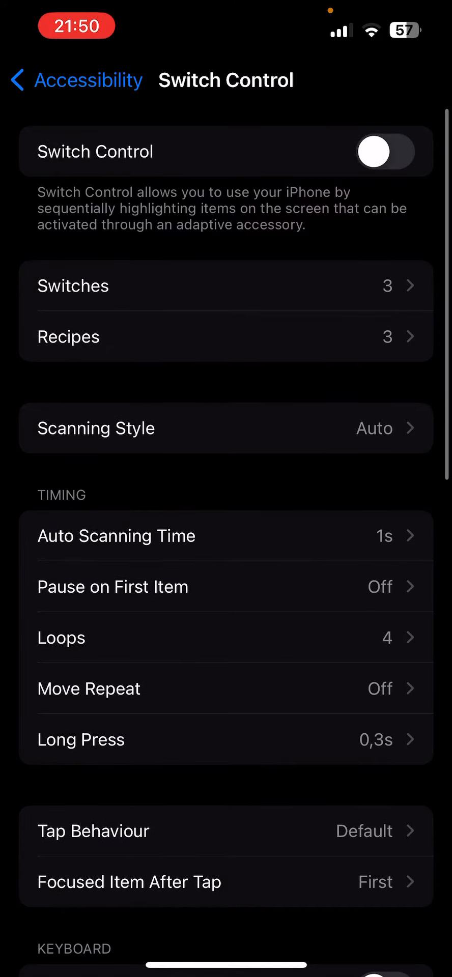
pyautogui.click(72, 285)
pyautogui.write('E')
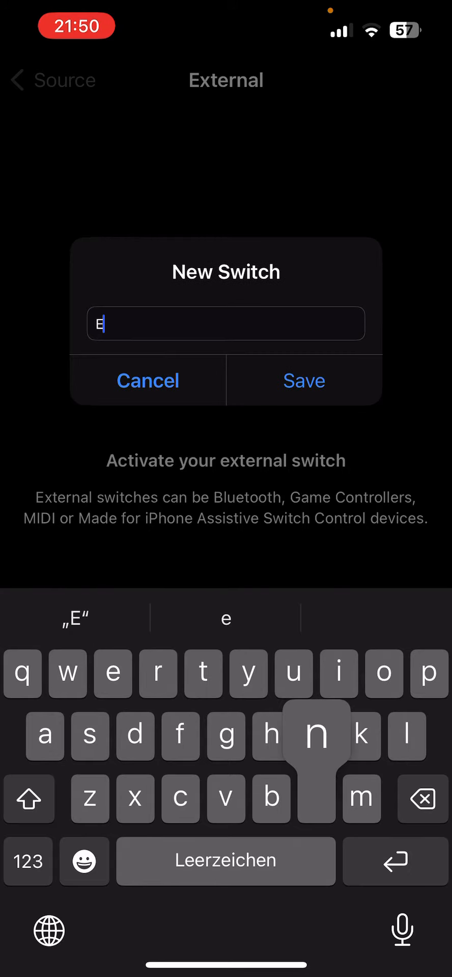
# Step: Name the new switch "enter" and save it
pyautogui.write('nter')
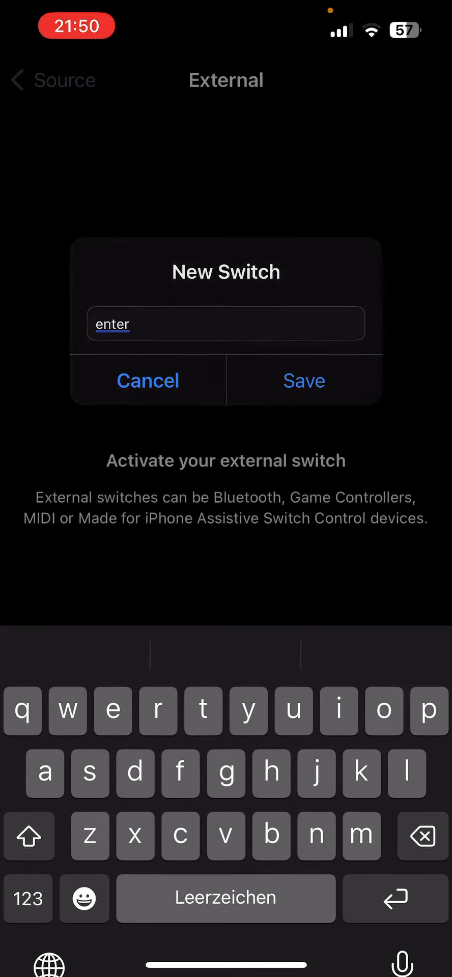
pyautogui.click(304, 381)
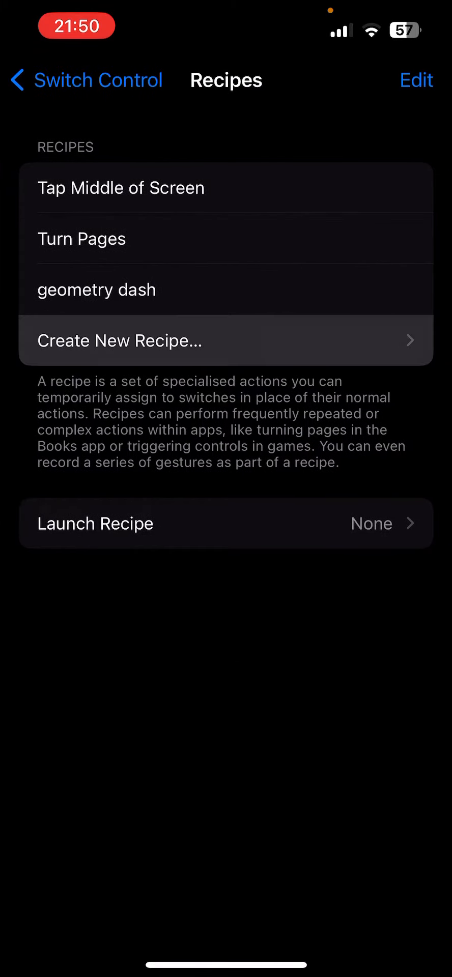
# Step: Create a recipe named "jhgv" and pick the Esc switch for it
pyautogui.click(119, 341)
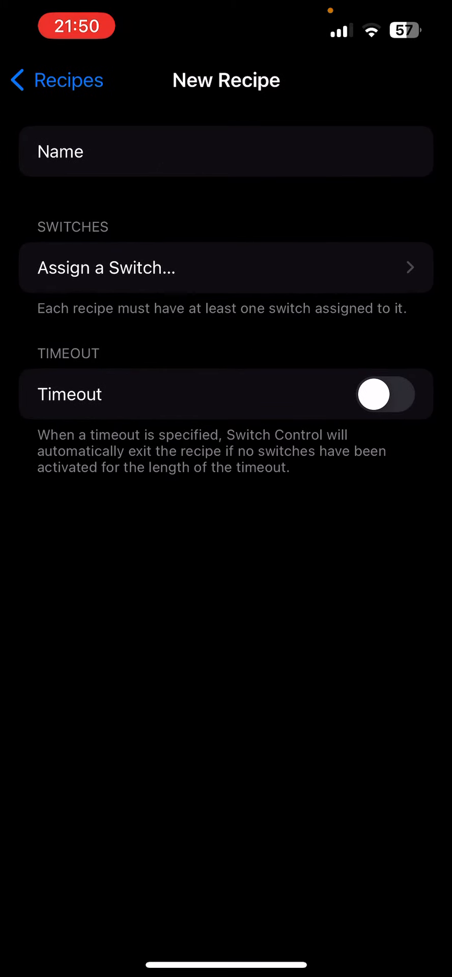
pyautogui.write('jhgv')
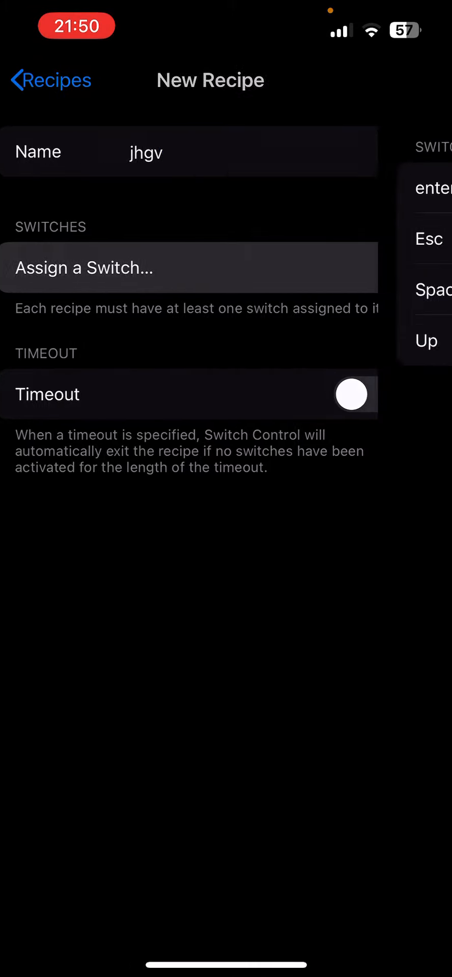
pyautogui.click(188, 267)
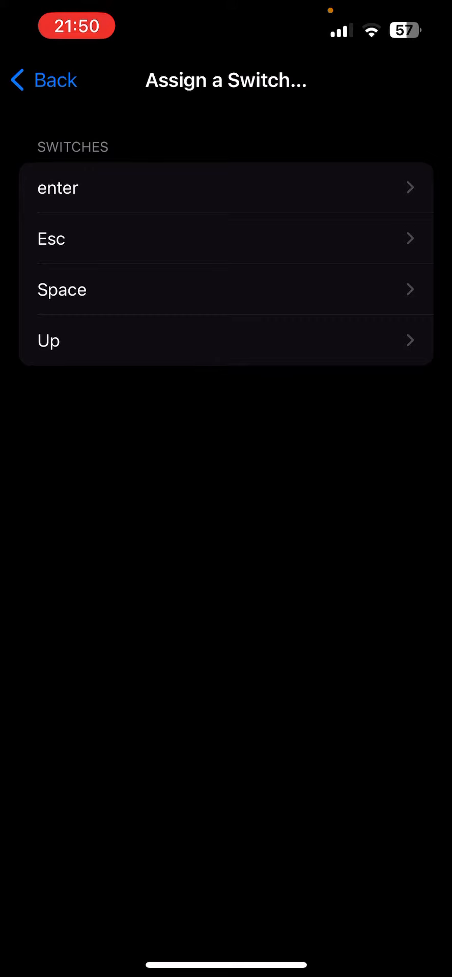
pyautogui.click(58, 187)
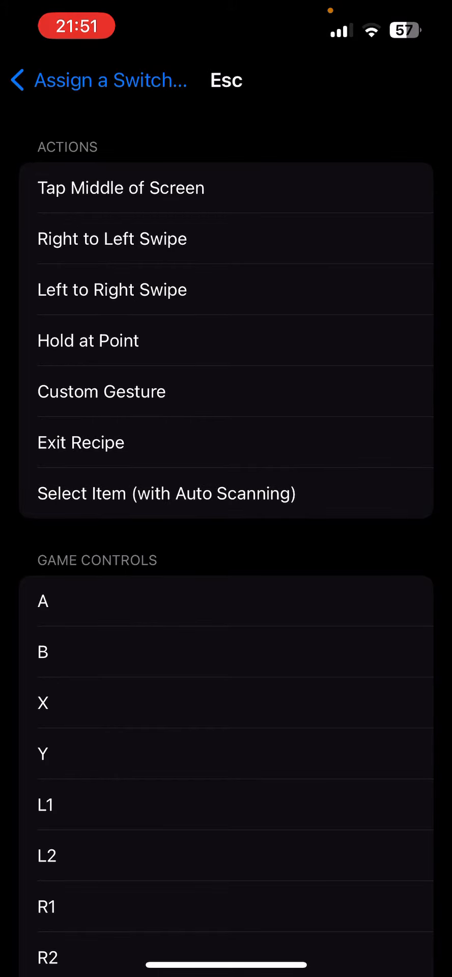
# Step: Make Esc tap a chosen point near the screen's top-left corner
pyautogui.click(88, 340)
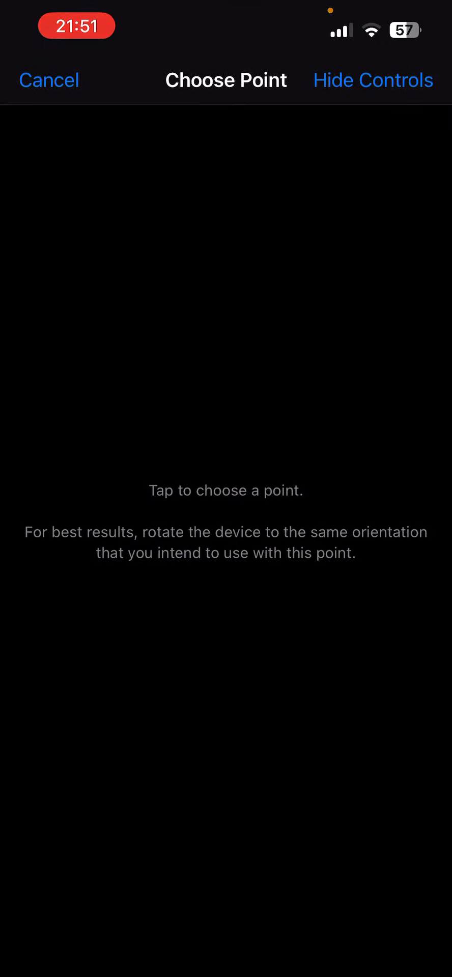
pyautogui.click(49, 80)
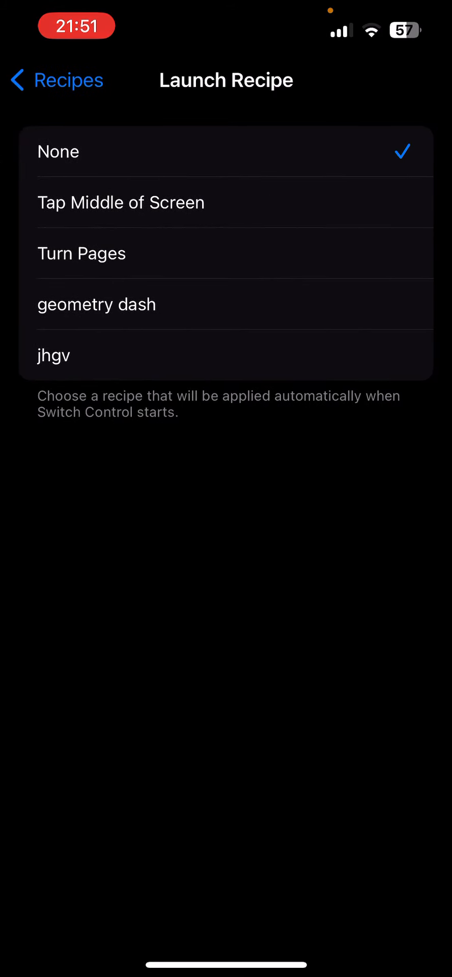
# Step: Select the launch recipe, then switch to Geometry Dash
pyautogui.click(226, 355)
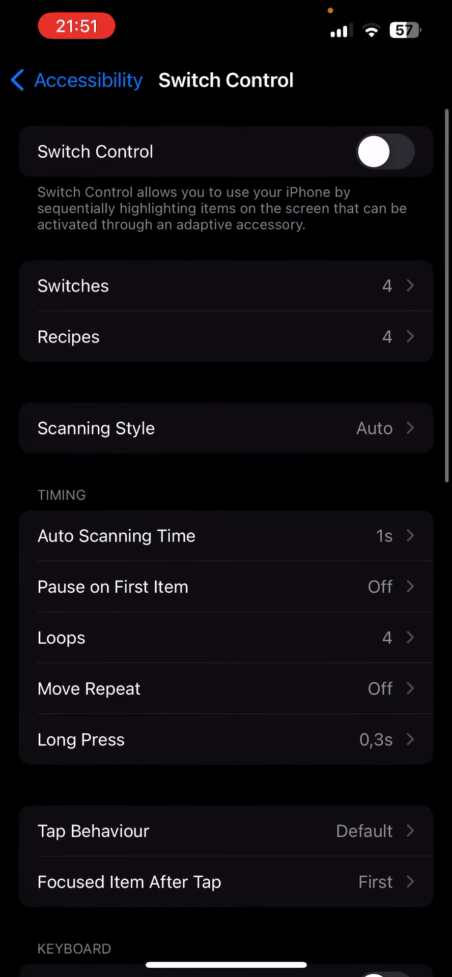
pyautogui.click(384, 151)
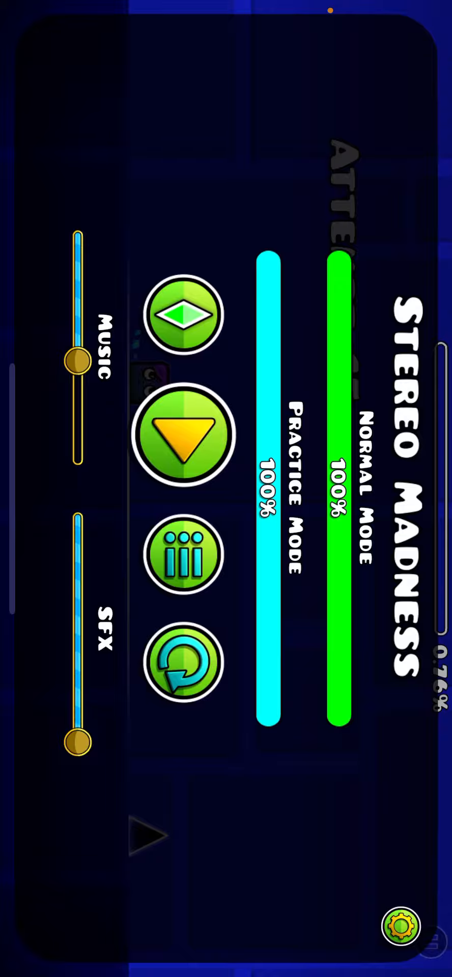
# Step: Resume Stereo Madness from the pause menu, reaching attempt 16
pyautogui.click(183, 434)
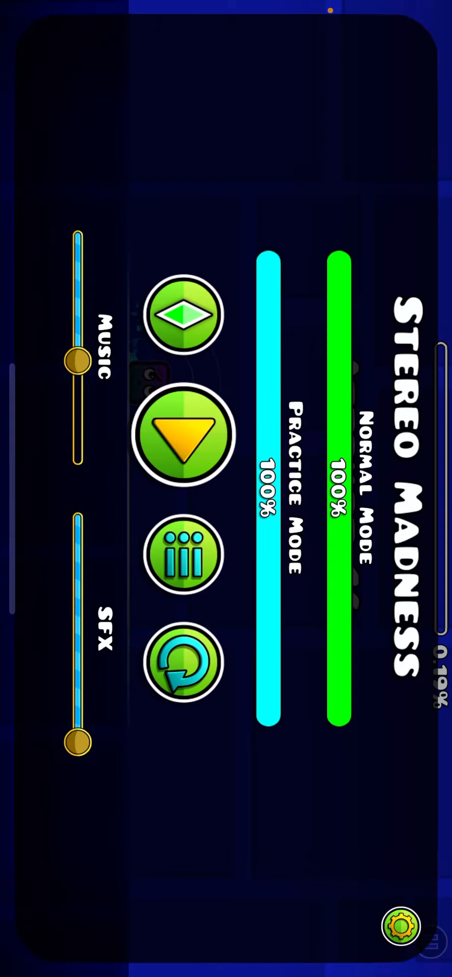
pyautogui.click(183, 435)
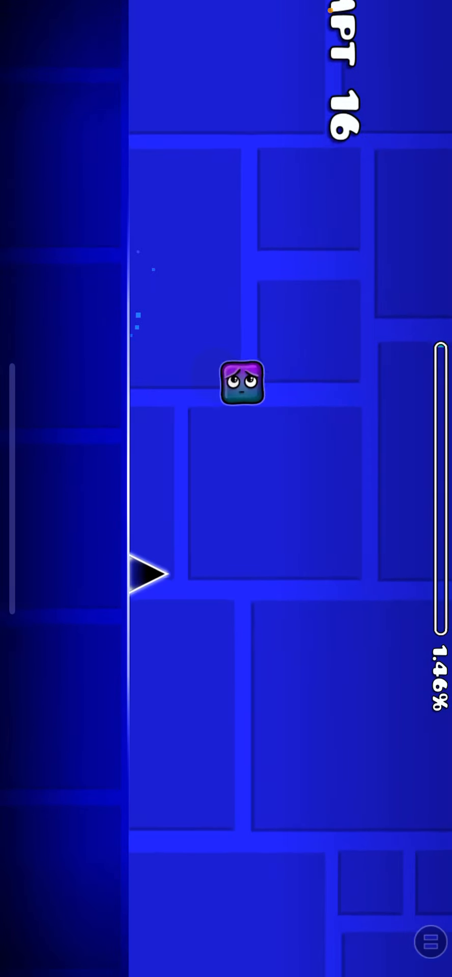